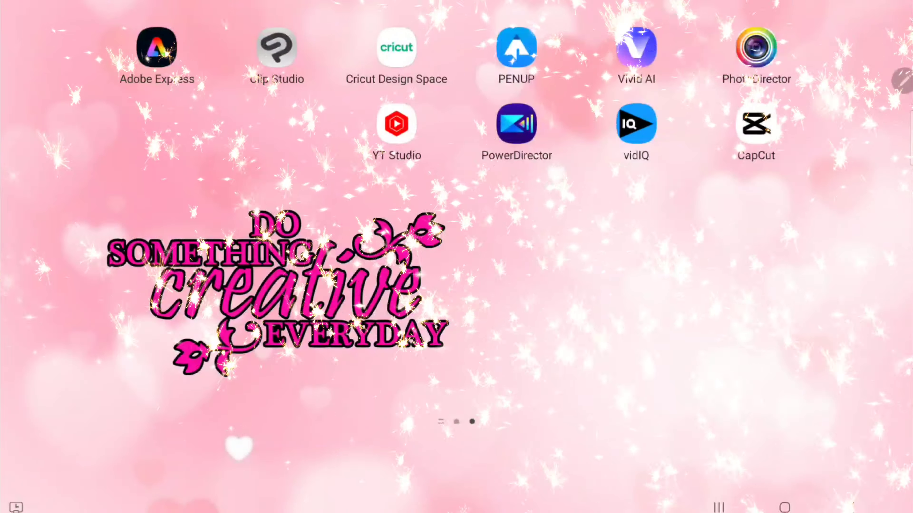
# Step: Launch Cricut Design Space from the home screen to a new blank canvas
pyautogui.click(396, 47)
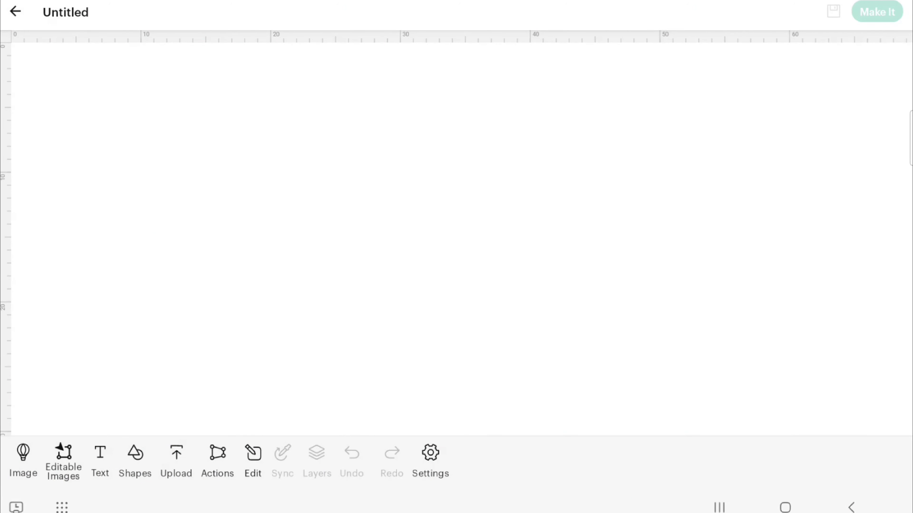
# Step: Insert a 5.08 × 5.08 cm square from Shapes and duplicate it
pyautogui.click(135, 459)
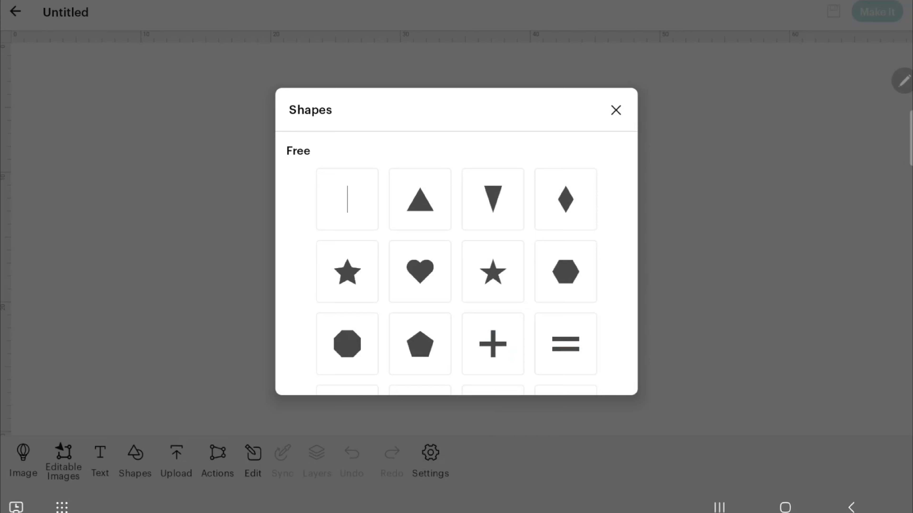
pyautogui.scroll(-3)
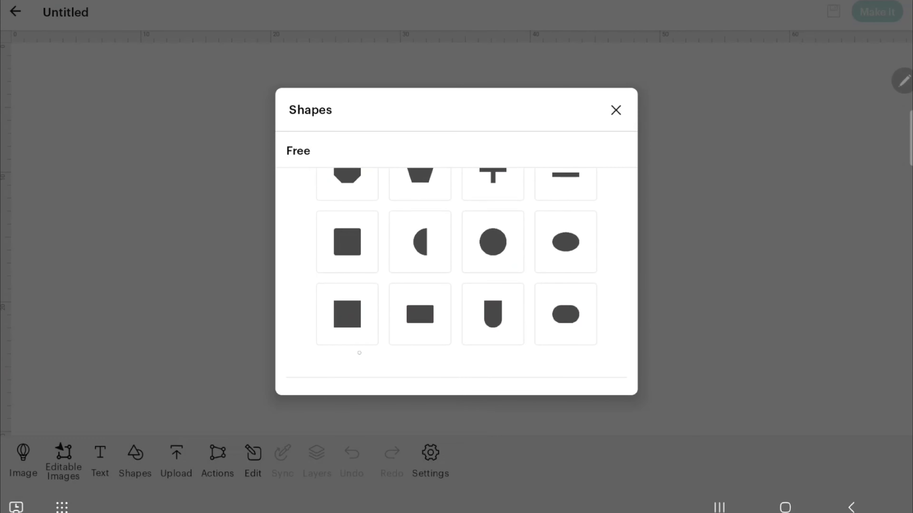
pyautogui.click(347, 242)
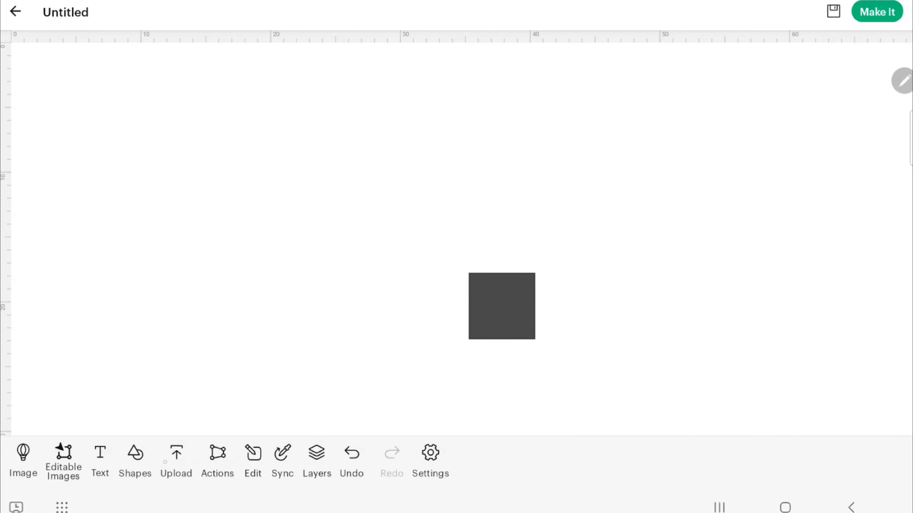
pyautogui.click(135, 460)
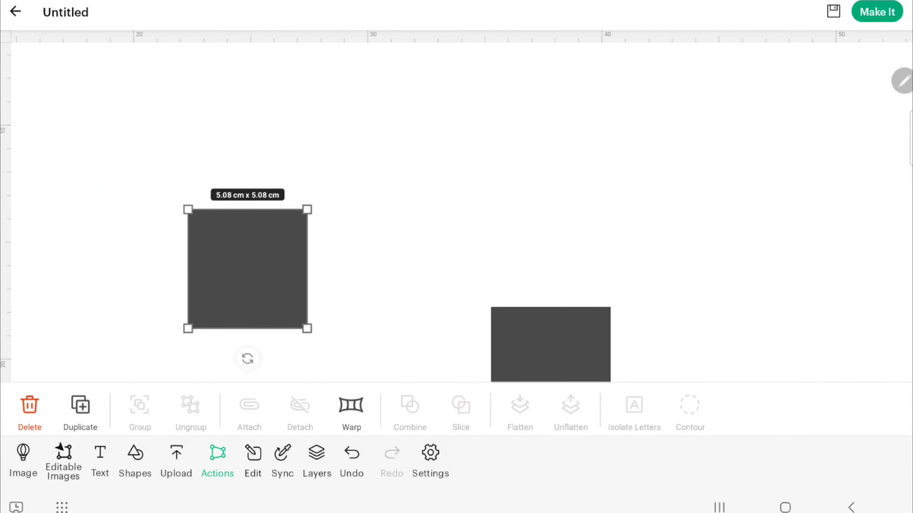
# Step: Size the window square to exactly 8 cm wide by 5 cm high
pyautogui.click(251, 462)
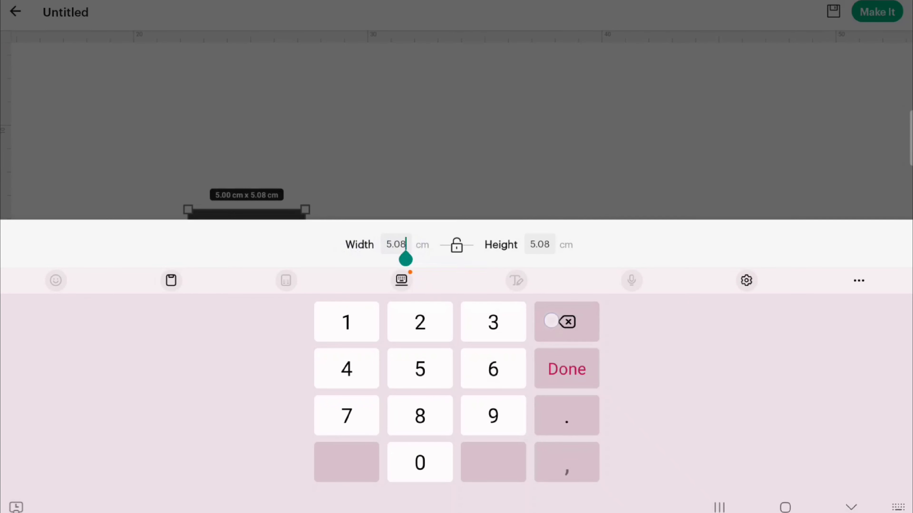
pyautogui.click(566, 322)
pyautogui.write('8')
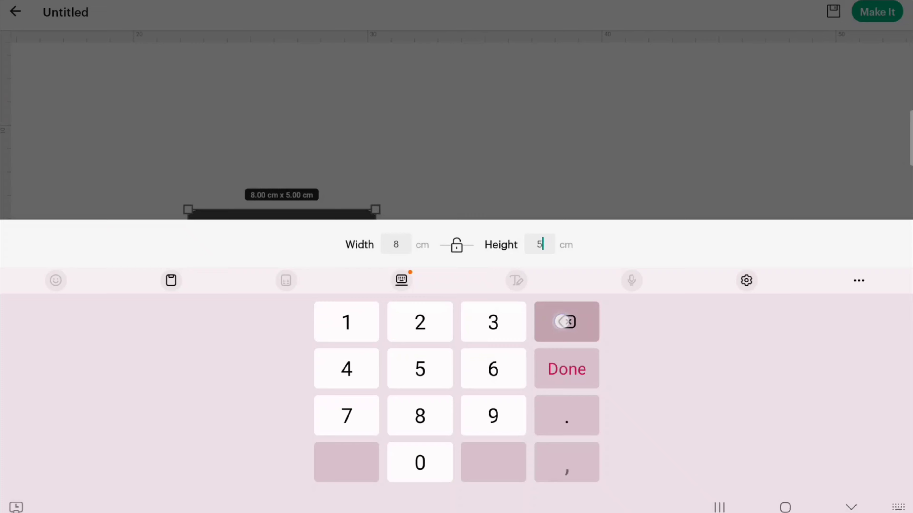
pyautogui.click(565, 369)
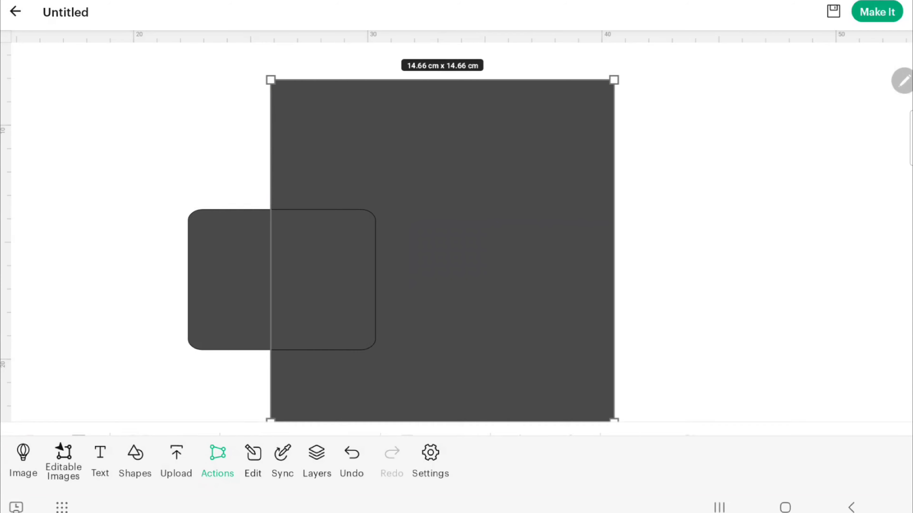
# Step: Unlock proportions and stretch the other square into an 18.92 × 10.98 cm backing around the window
pyautogui.click(252, 461)
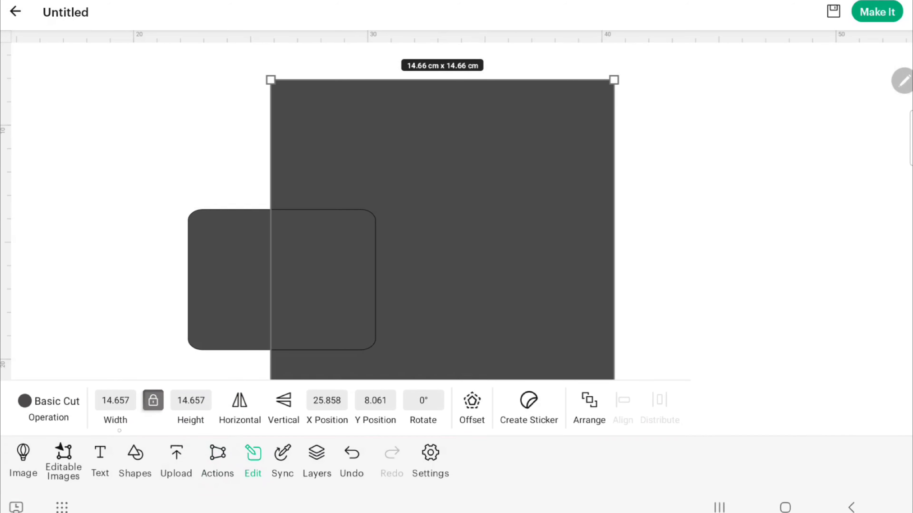
pyautogui.click(154, 400)
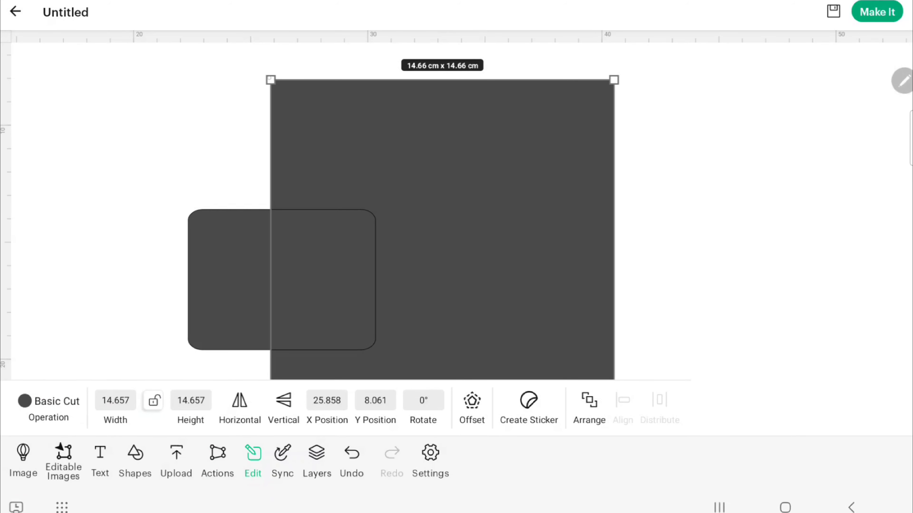
pyautogui.moveTo(270, 79); pyautogui.dragTo(186, 169)
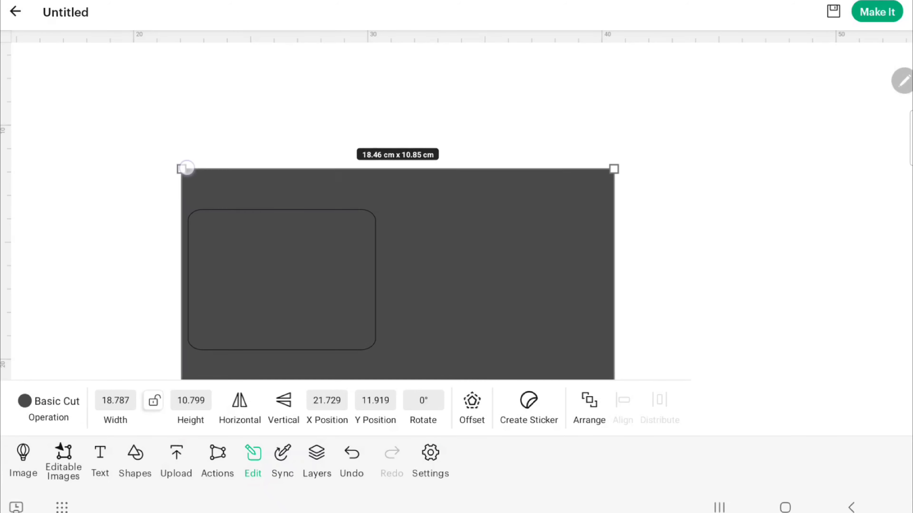
pyautogui.moveTo(185, 168); pyautogui.dragTo(77, 124)
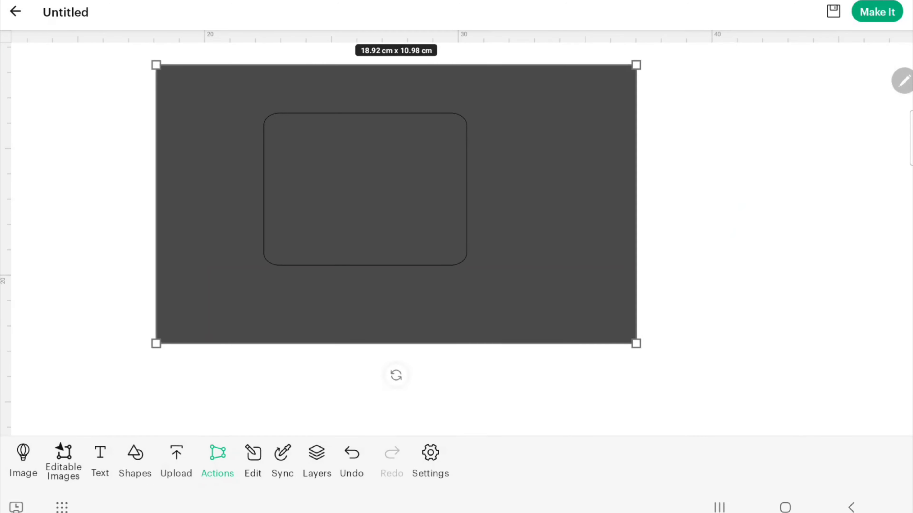
pyautogui.moveTo(154, 64); pyautogui.dragTo(211, 86)
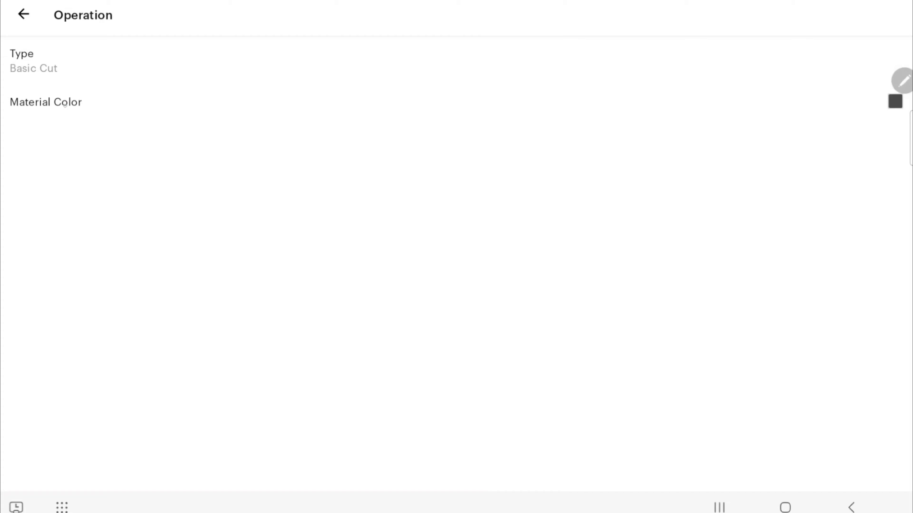
# Step: Colour the backing red and move the black 'Scratch me' text onto the card
pyautogui.click(45, 102)
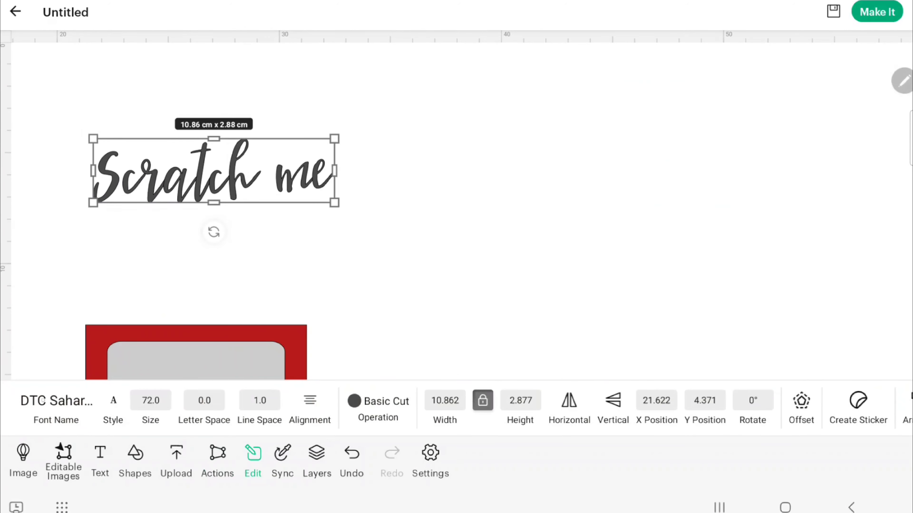
pyautogui.moveTo(213, 170); pyautogui.dragTo(485, 336)
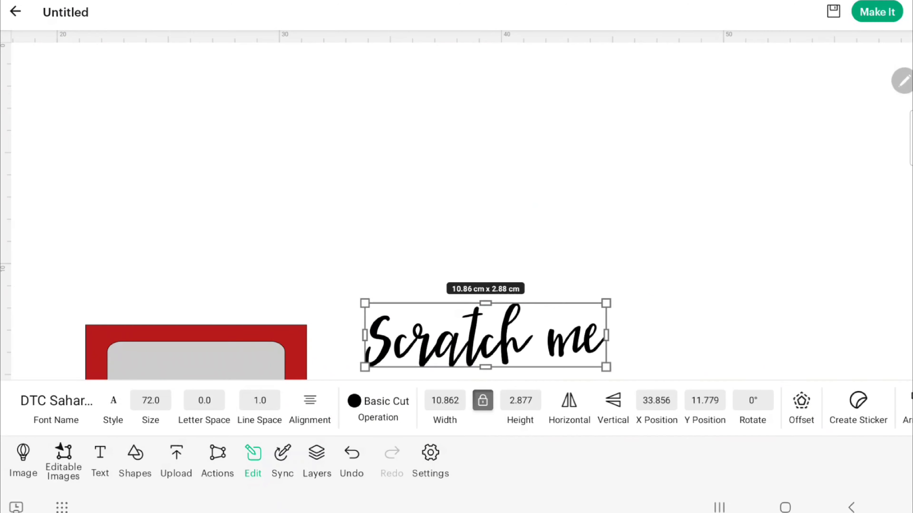
pyautogui.click(218, 461)
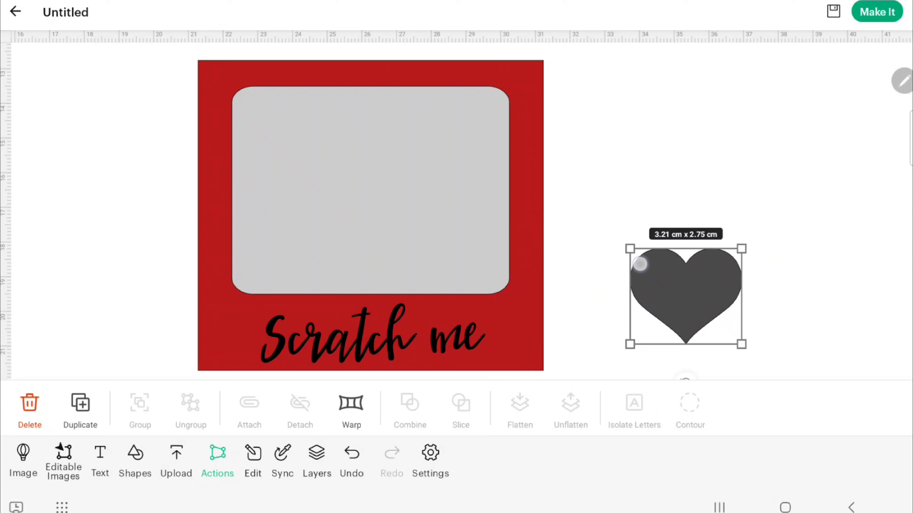
# Step: Shrink the white heart and set it beside 'Scratch me' along the card bottom
pyautogui.moveTo(685, 296); pyautogui.dragTo(233, 334)
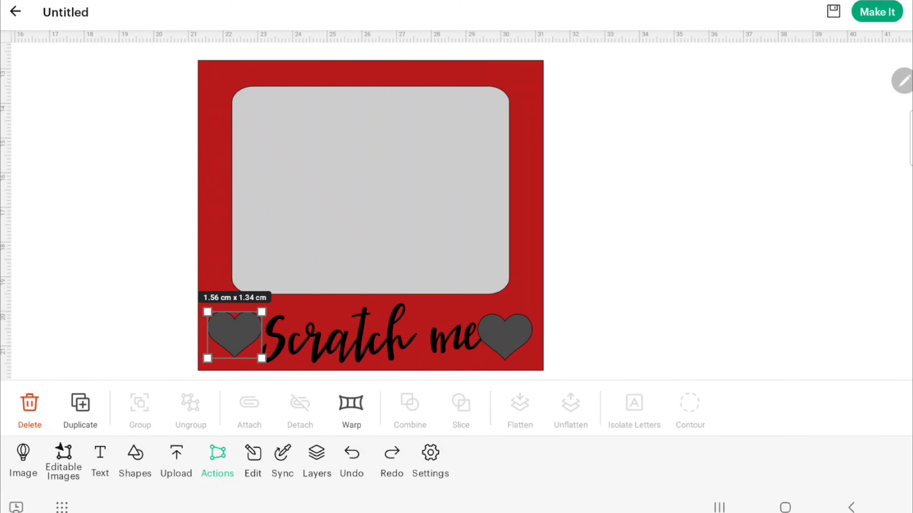
pyautogui.click(505, 338)
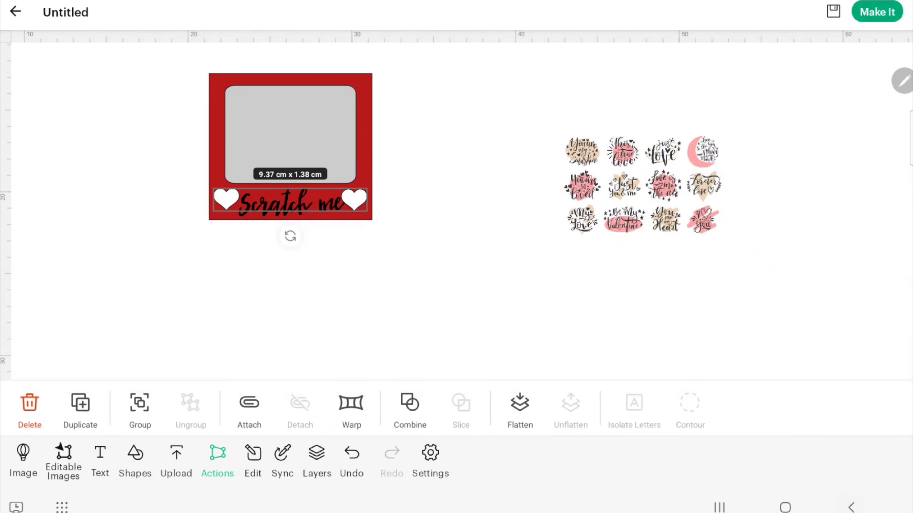
# Step: Add a new text element for 'You are my sunshine' and bring up font choices
pyautogui.click(252, 460)
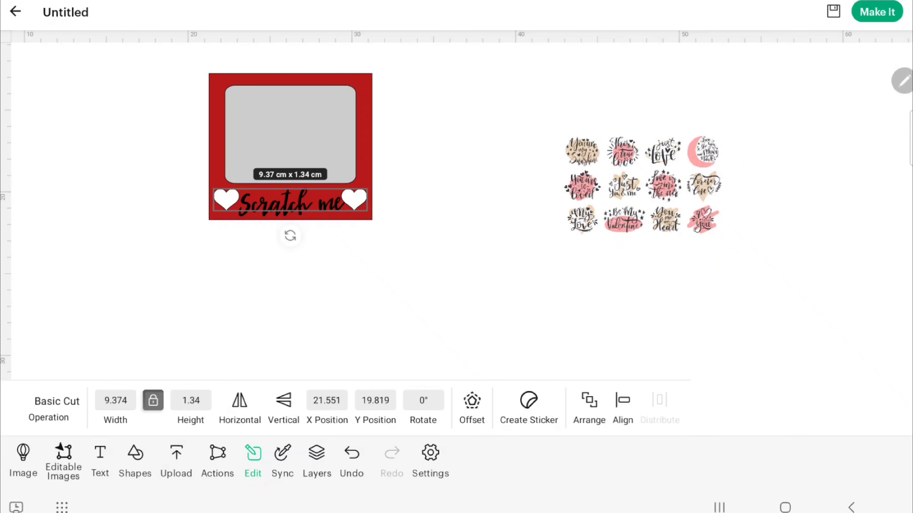
pyautogui.click(217, 462)
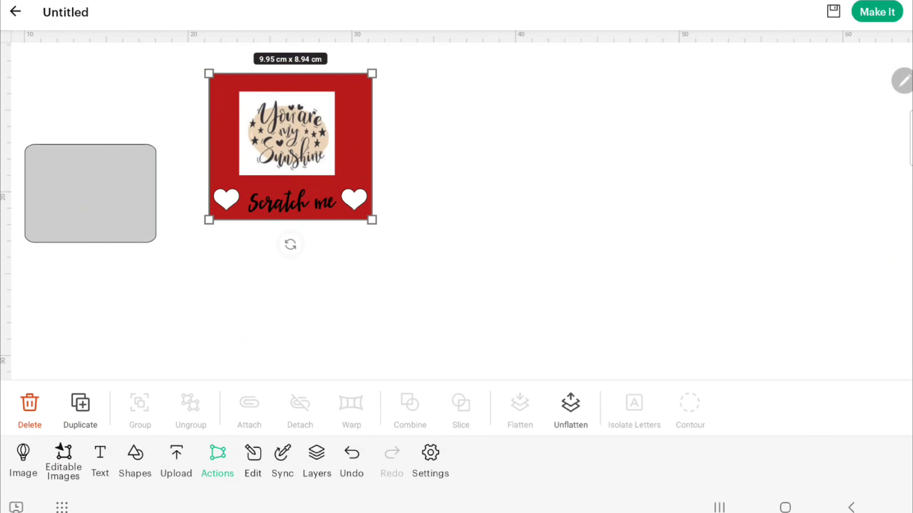
pyautogui.click(569, 408)
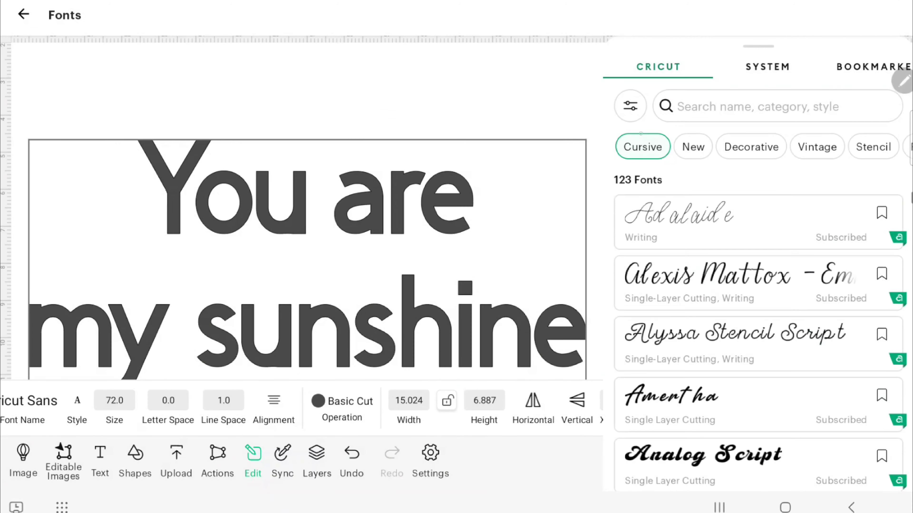
# Step: Apply a cursive script font to 'You are my sunshine' in the white window
pyautogui.click(661, 339)
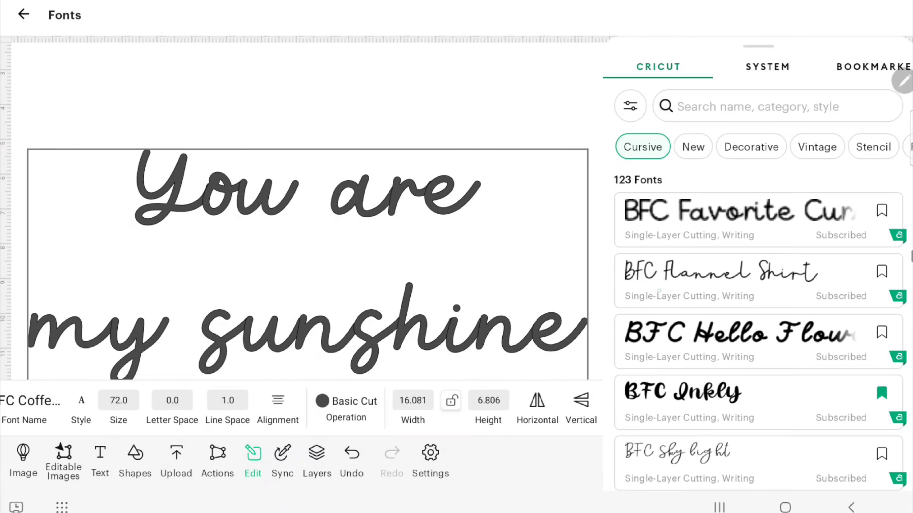
pyautogui.click(699, 393)
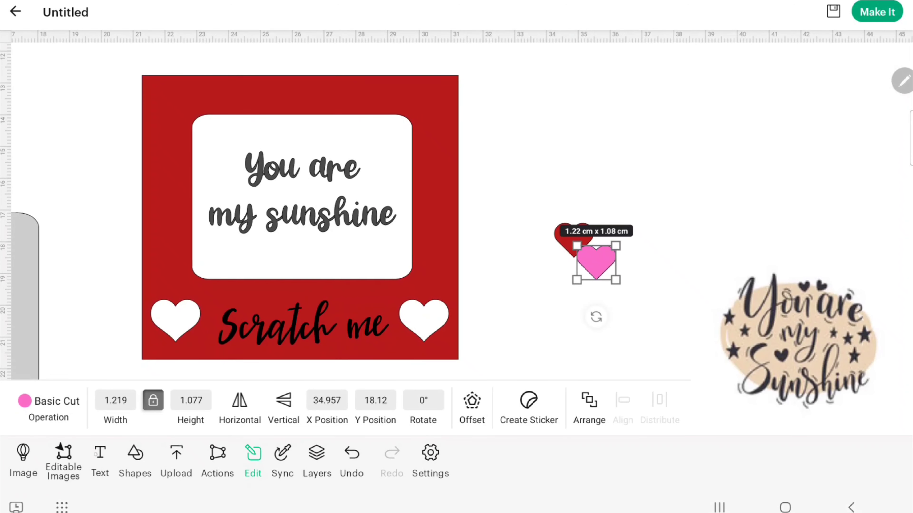
# Step: Make a heart red and move hearts into the white window around the message
pyautogui.click(217, 461)
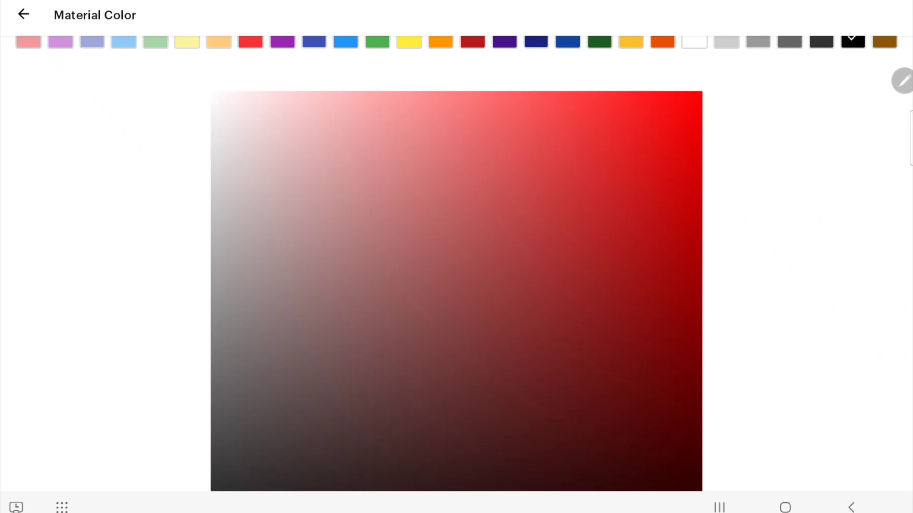
pyautogui.click(23, 14)
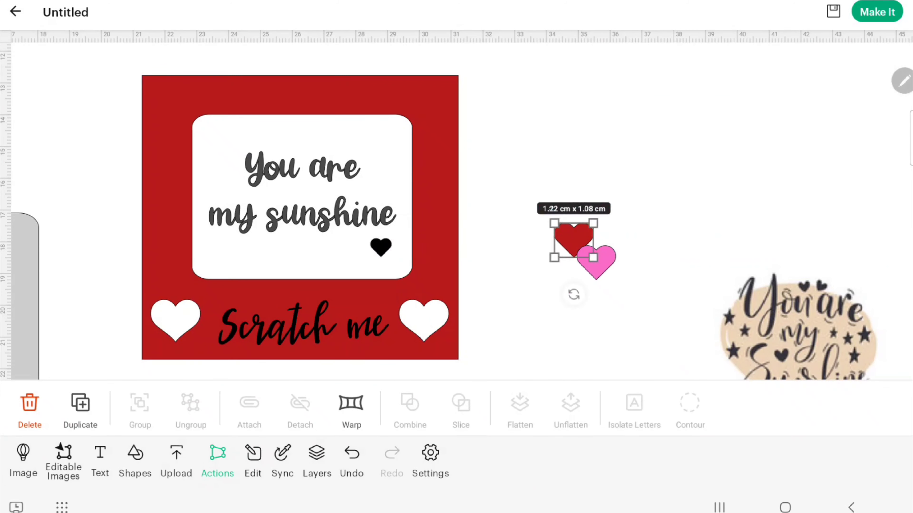
pyautogui.moveTo(574, 244); pyautogui.dragTo(384, 186)
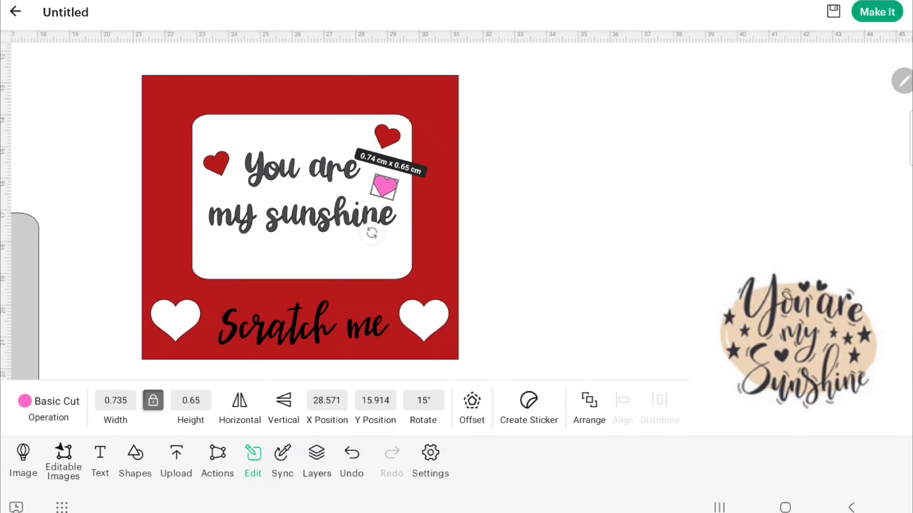
pyautogui.moveTo(377, 187); pyautogui.dragTo(403, 211)
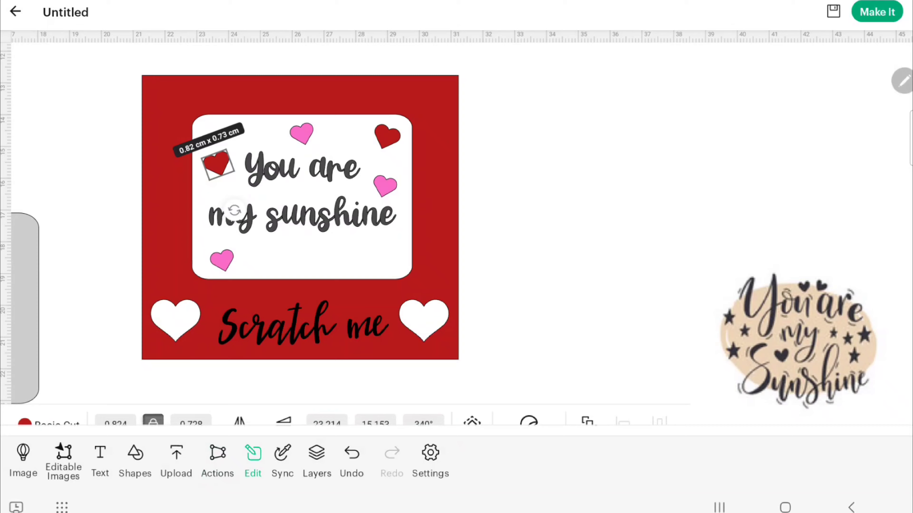
pyautogui.click(217, 459)
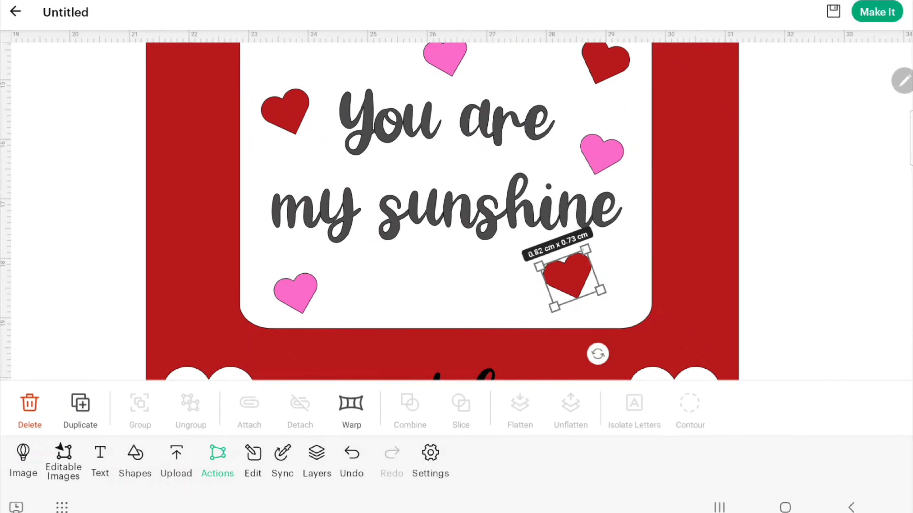
# Step: Arrange red and pink hearts around the text, cover it with the grey window, and select all to flatten
pyautogui.moveTo(564, 279); pyautogui.dragTo(640, 102)
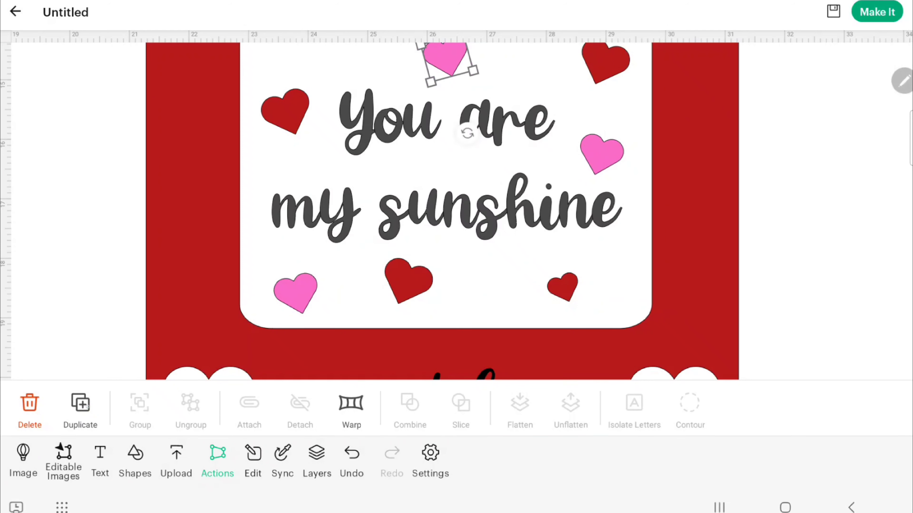
pyautogui.moveTo(445, 61); pyautogui.dragTo(478, 285)
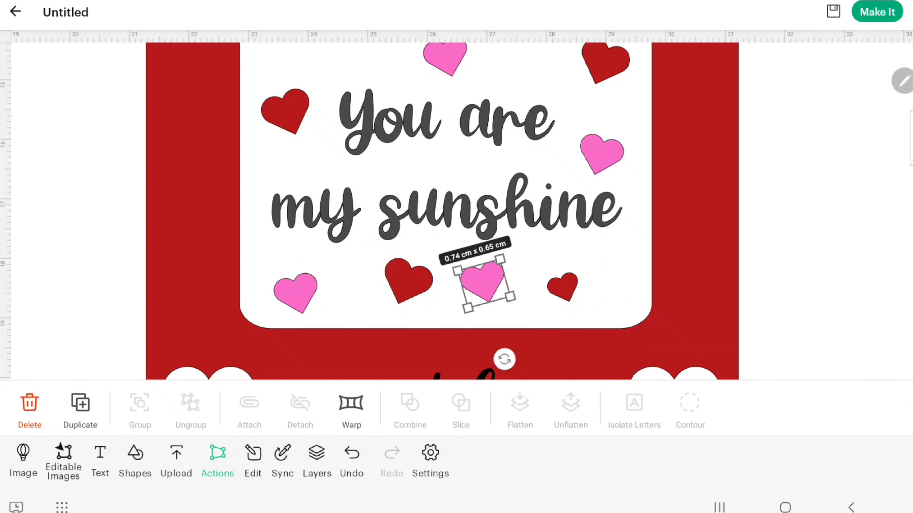
pyautogui.moveTo(480, 283); pyautogui.dragTo(326, 65)
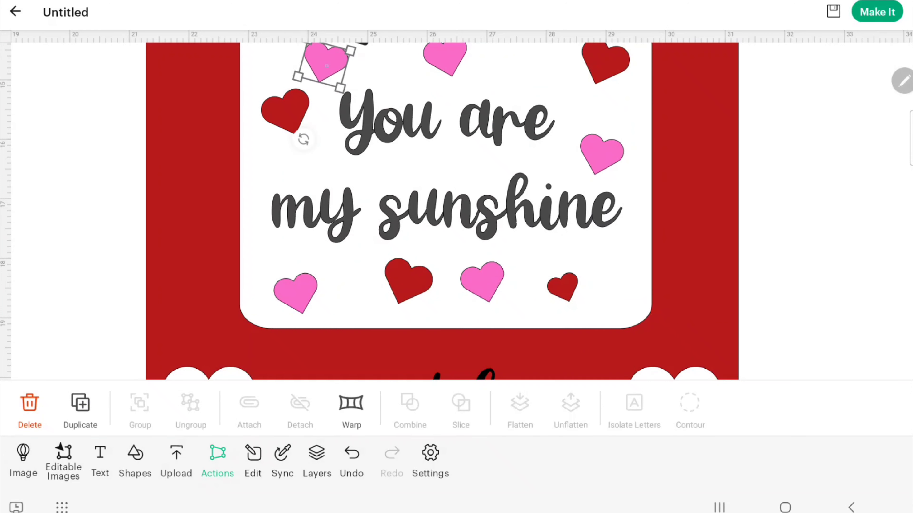
pyautogui.moveTo(323, 64); pyautogui.dragTo(391, 285)
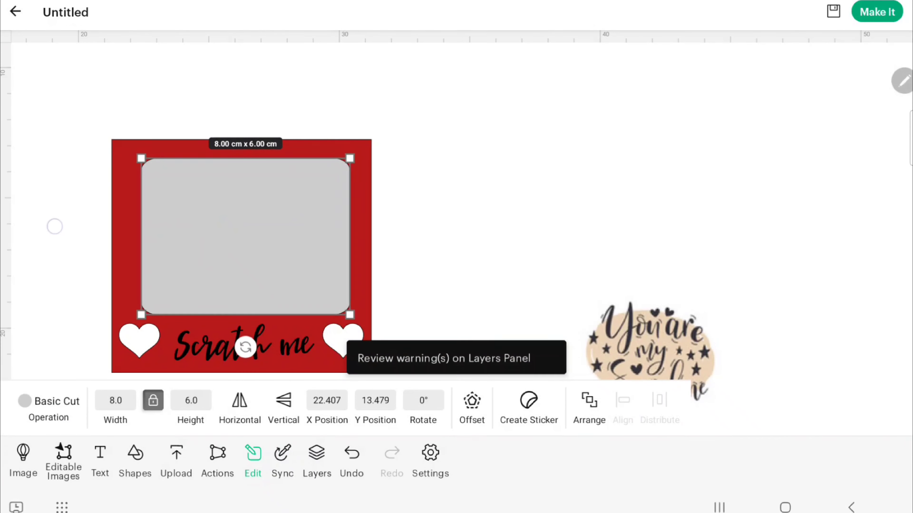
pyautogui.click(217, 461)
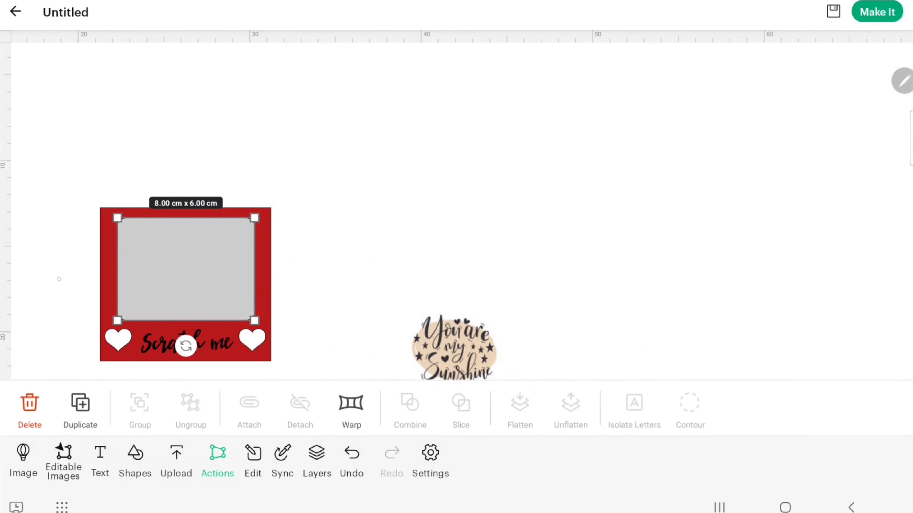
pyautogui.moveTo(257, 324); pyautogui.dragTo(257, 358)
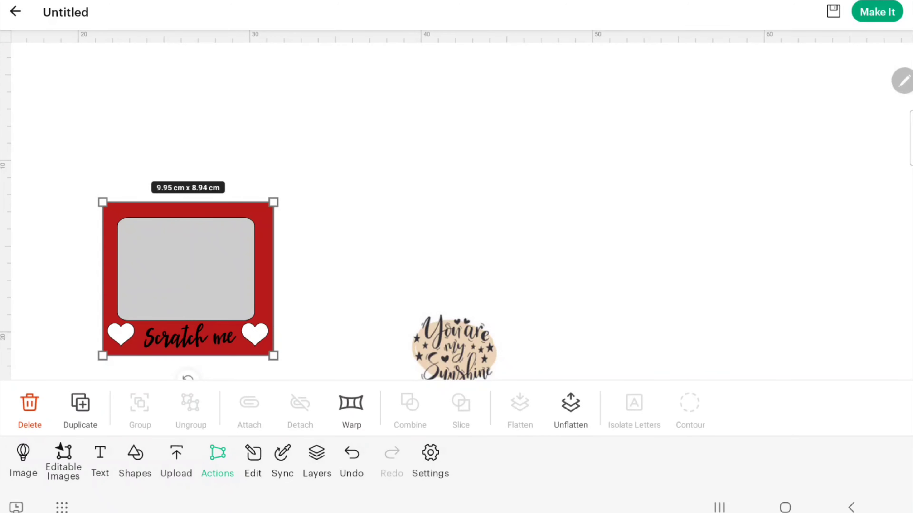